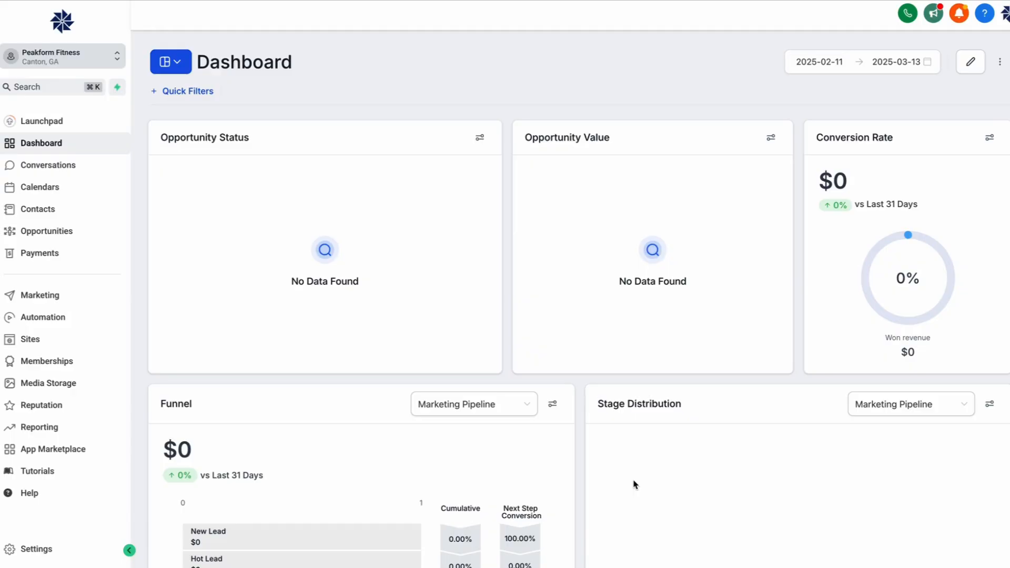
- Ask the generator for a cyan, white, and purple gradient theme
{"action": "scroll", "scroll_direction": "down", "scroll_amount": 3}
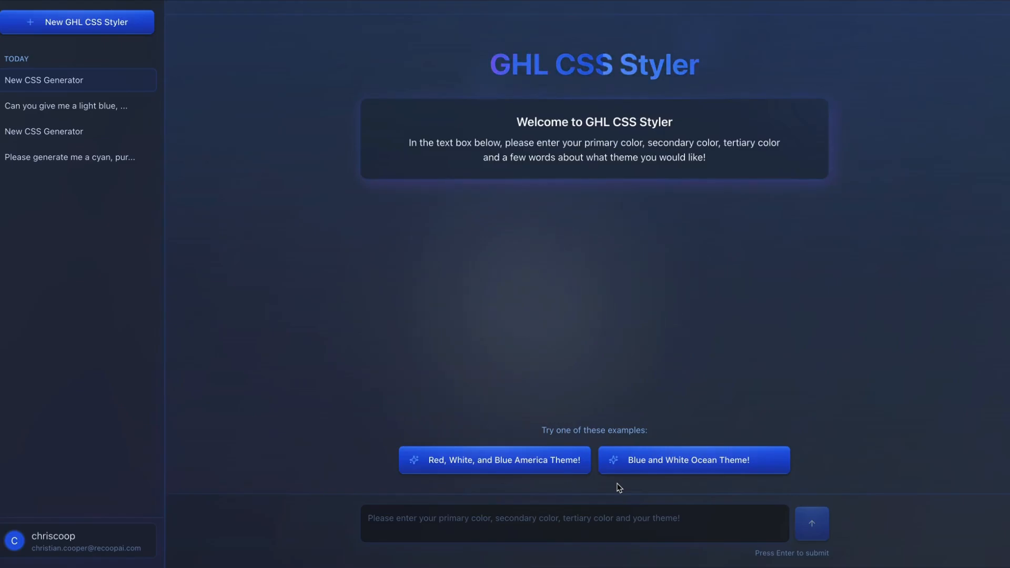
{"action": "mouse_move", "coordinate": [565, 499]}
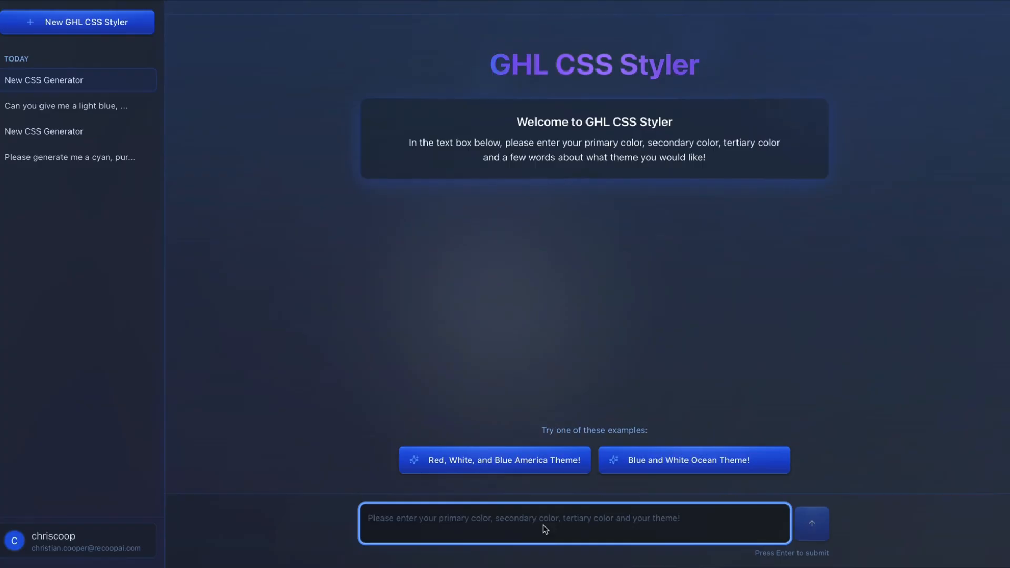
{"action": "type", "text": "Generate a cyan, white, and purple gradient theme"}
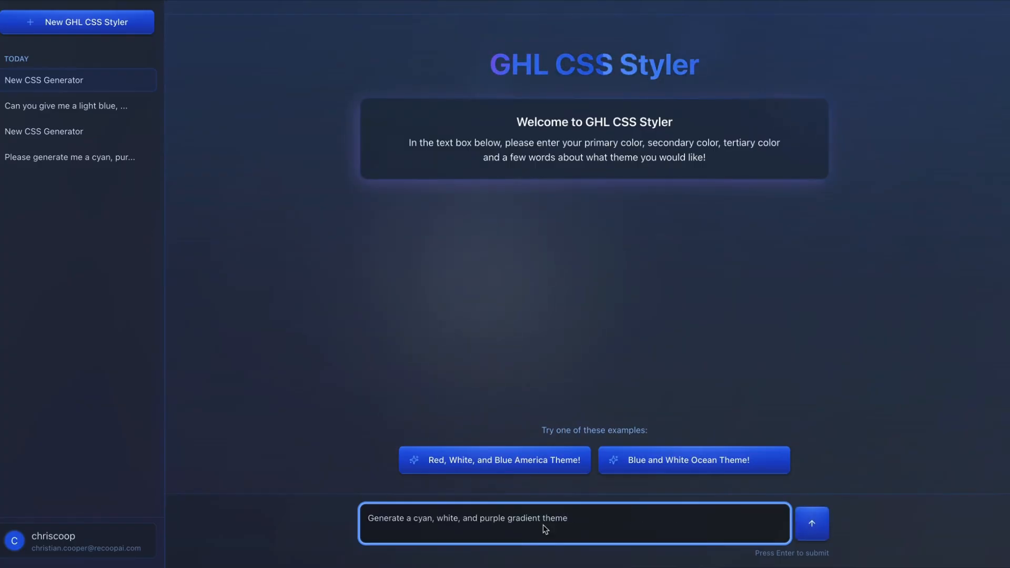
{"action": "left_click", "coordinate": [811, 524]}
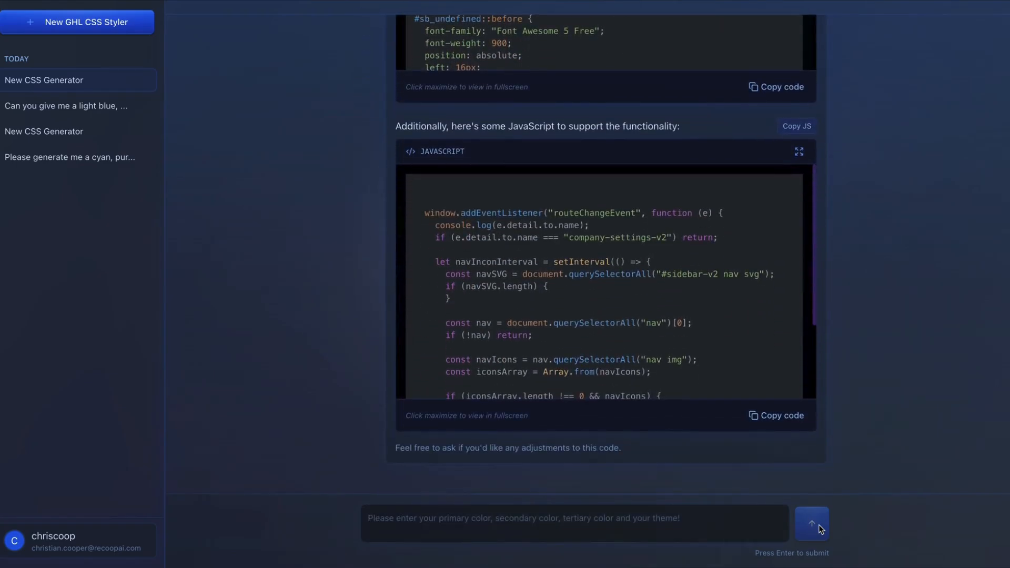
{"action": "mouse_move", "coordinate": [609, 224]}
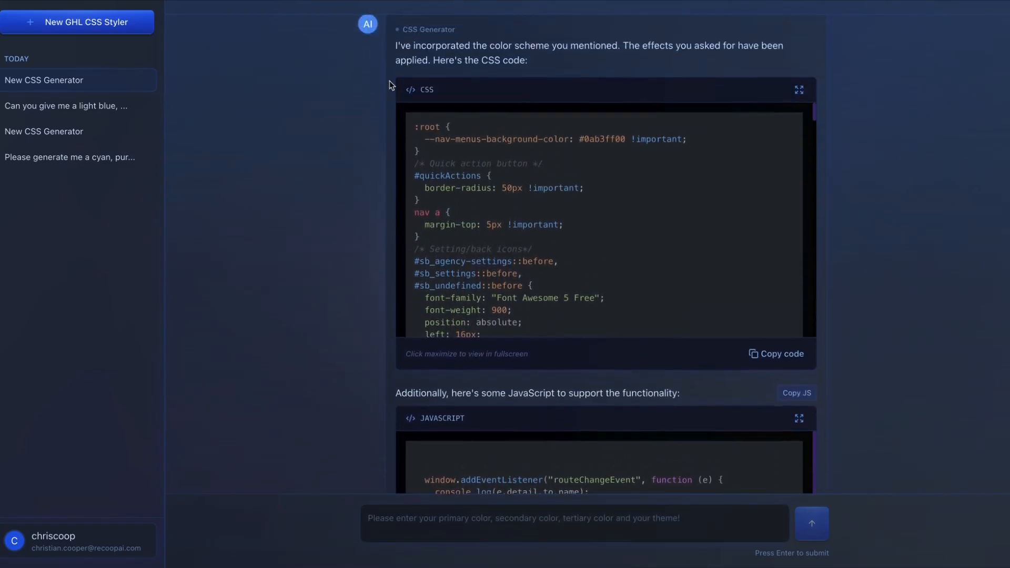
- Scroll through the generated CSS and JavaScript code for the gradient theme
{"action": "scroll", "scroll_direction": "down", "scroll_amount": 3}
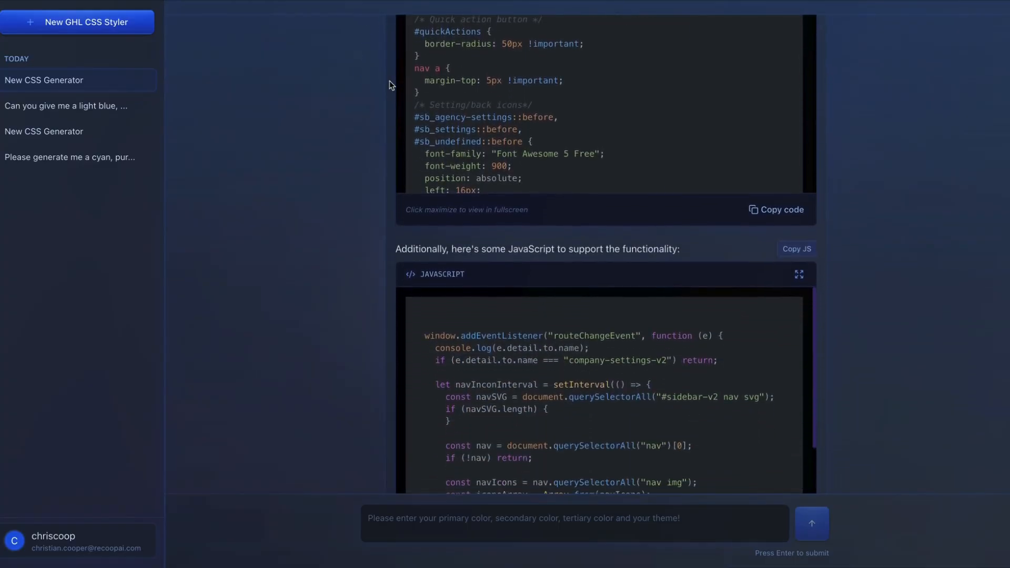
{"action": "scroll", "scroll_direction": "down", "scroll_amount": 3}
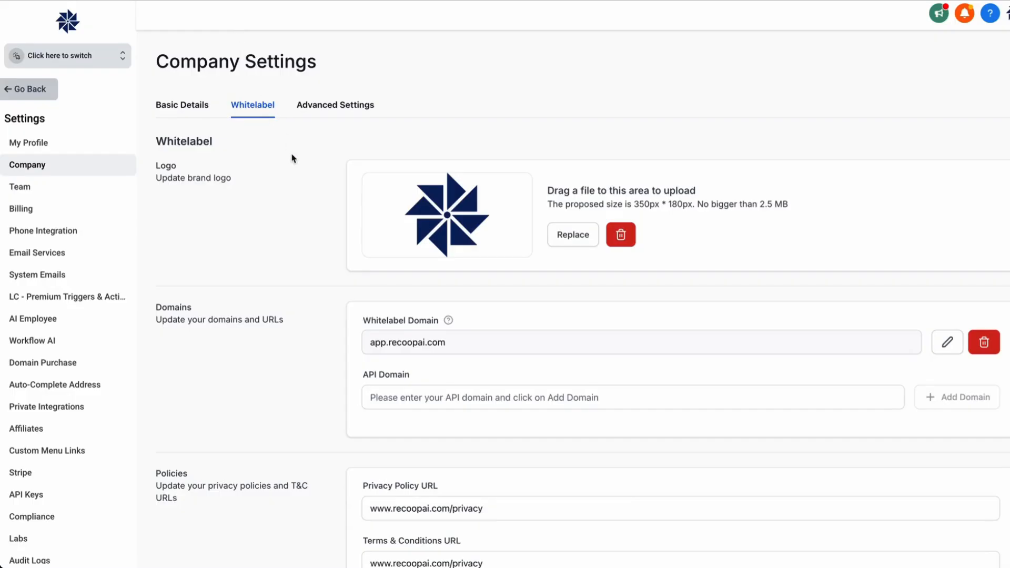
- Scroll the Whitelabel settings down to the empty Custom JS and Custom CSS editors
{"action": "scroll", "scroll_direction": "down", "scroll_amount": 3}
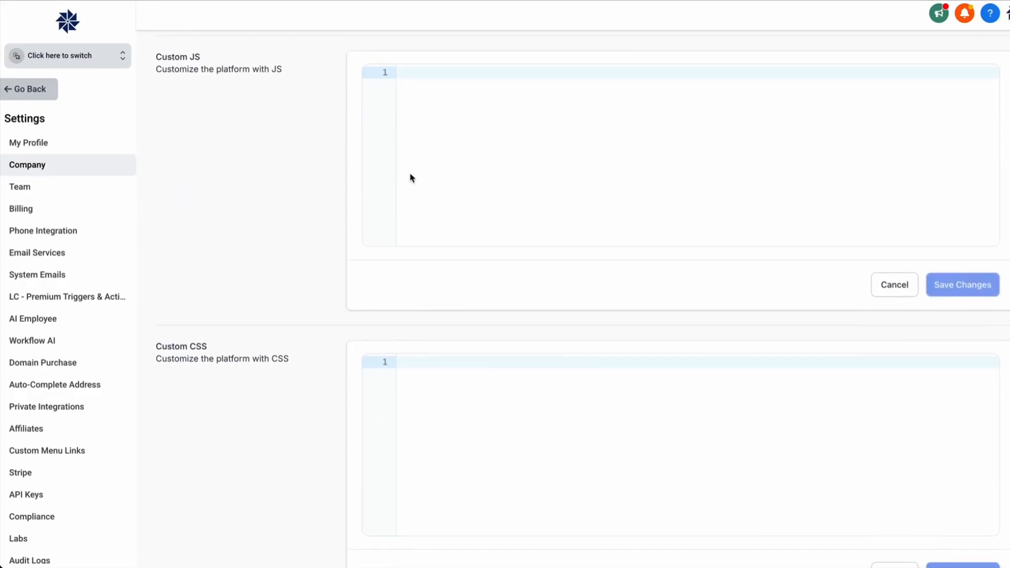
{"action": "mouse_move", "coordinate": [392, 207]}
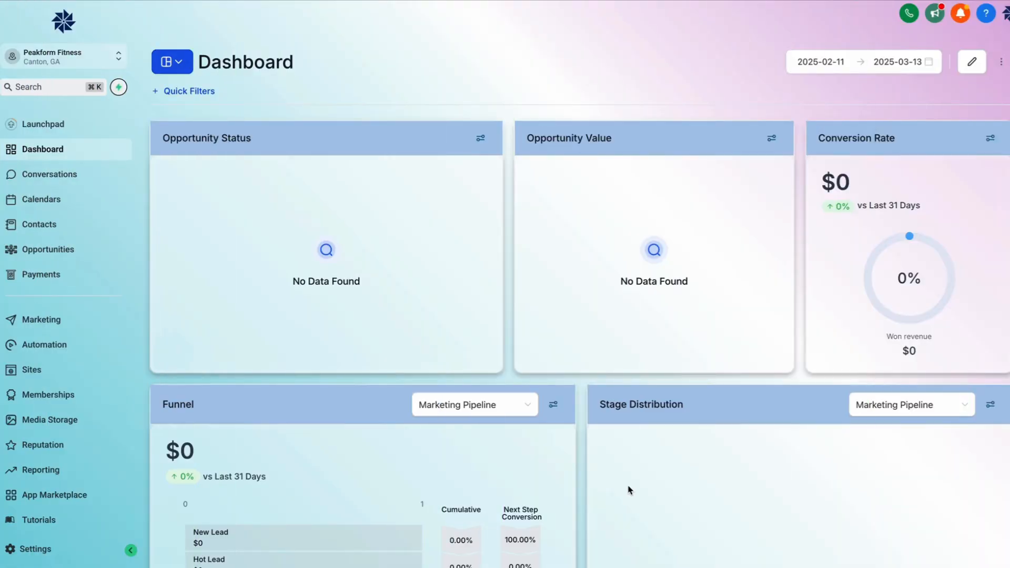
{"action": "mouse_move", "coordinate": [62, 198]}
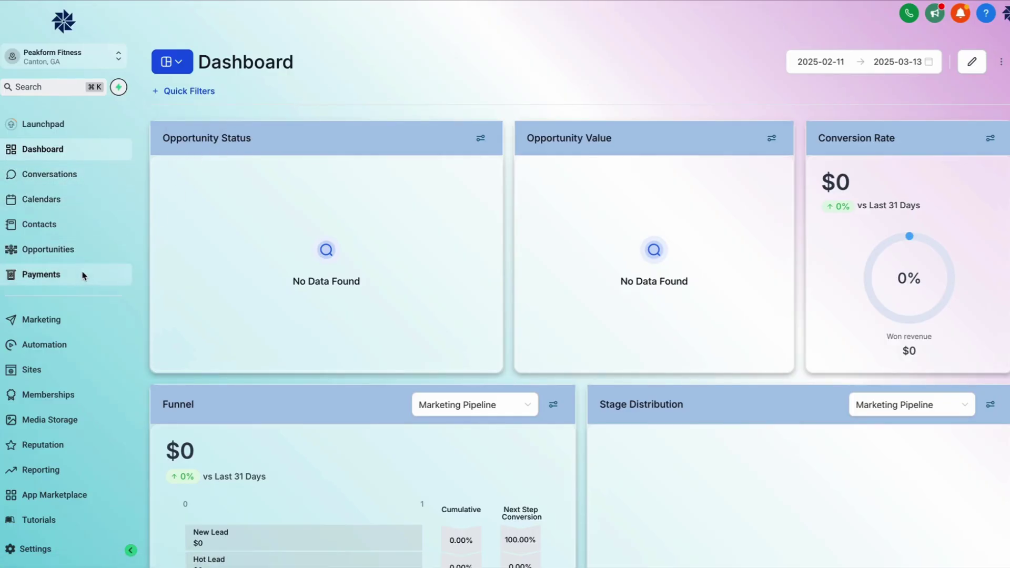
- Open Payments invoices to view the cyan-to-purple gradient styling there
{"action": "left_click", "coordinate": [41, 275]}
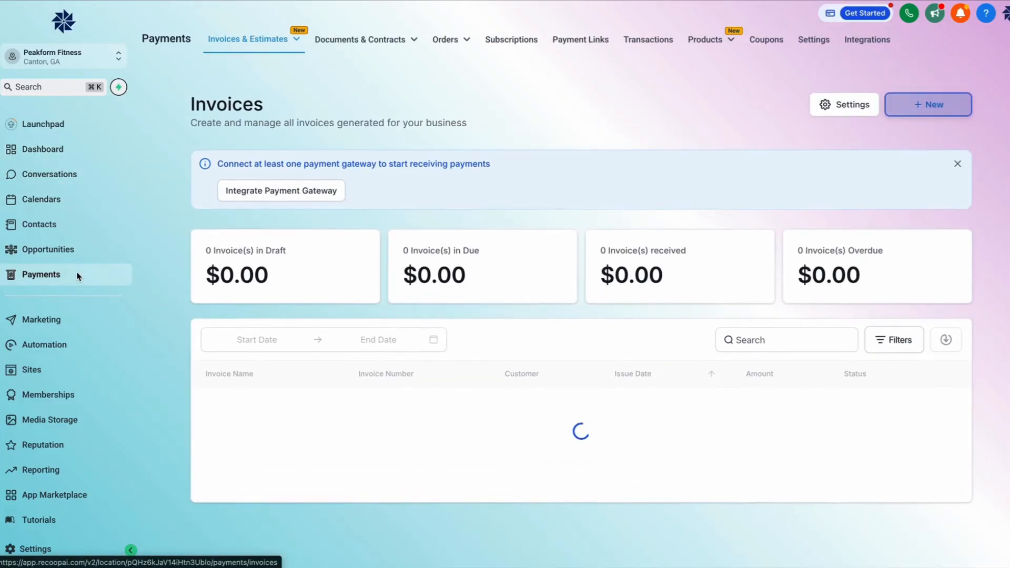